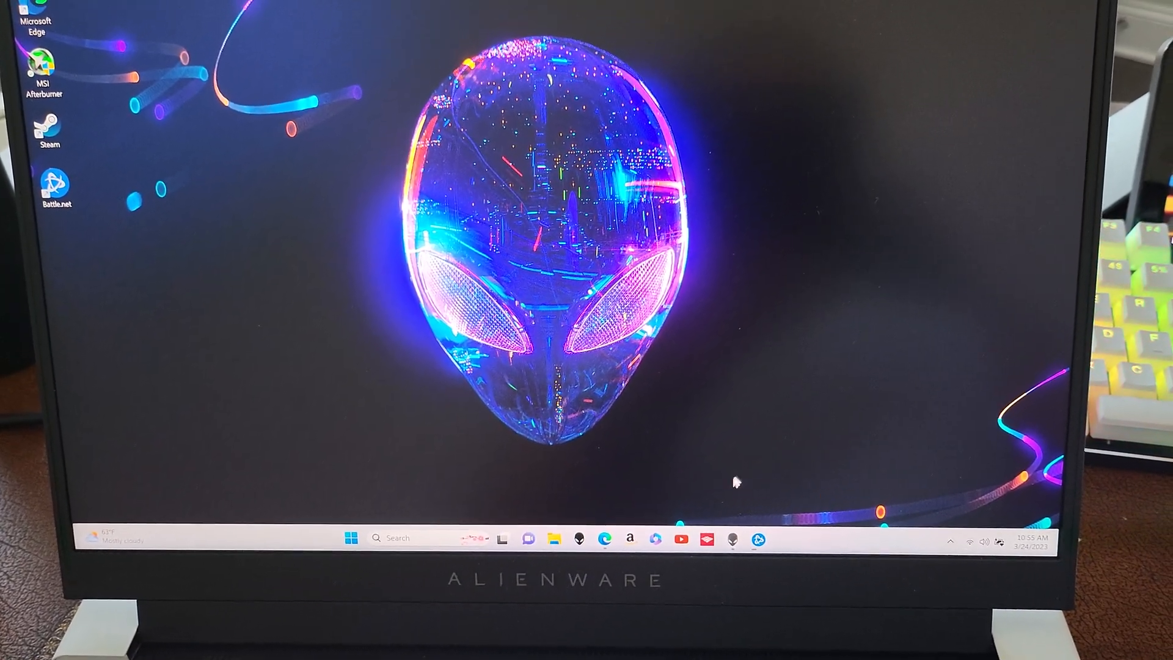
- Launch Alienware Command Center to its home overview with temperatures, fan speeds and current preset
click(732, 538)
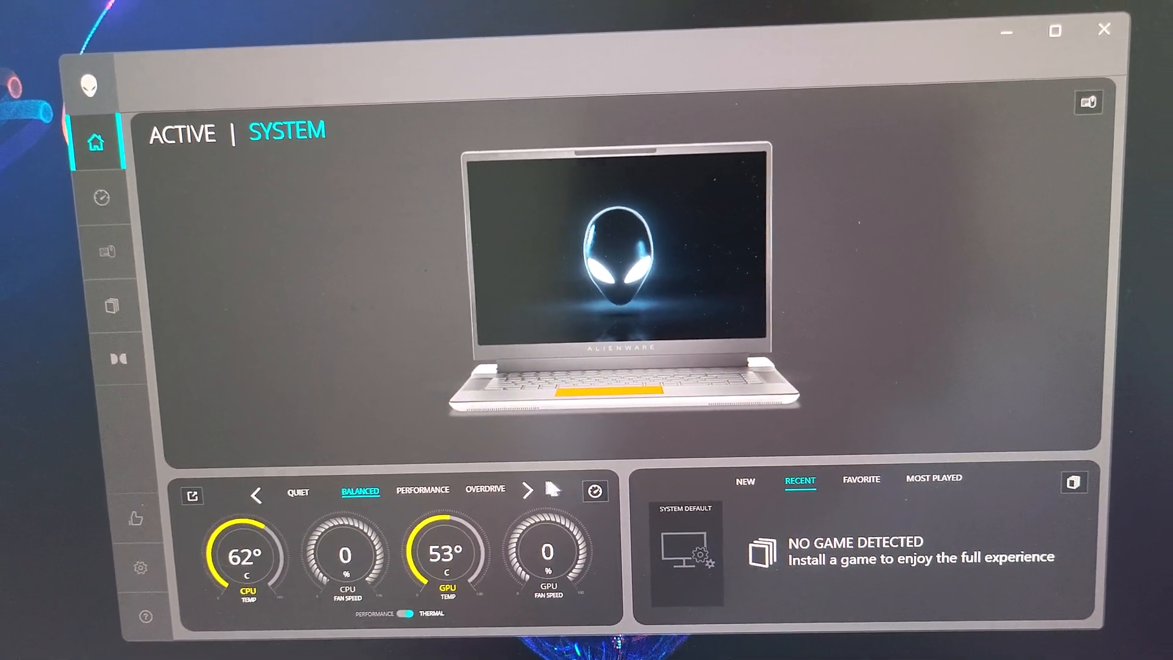
mouse_move(485, 489)
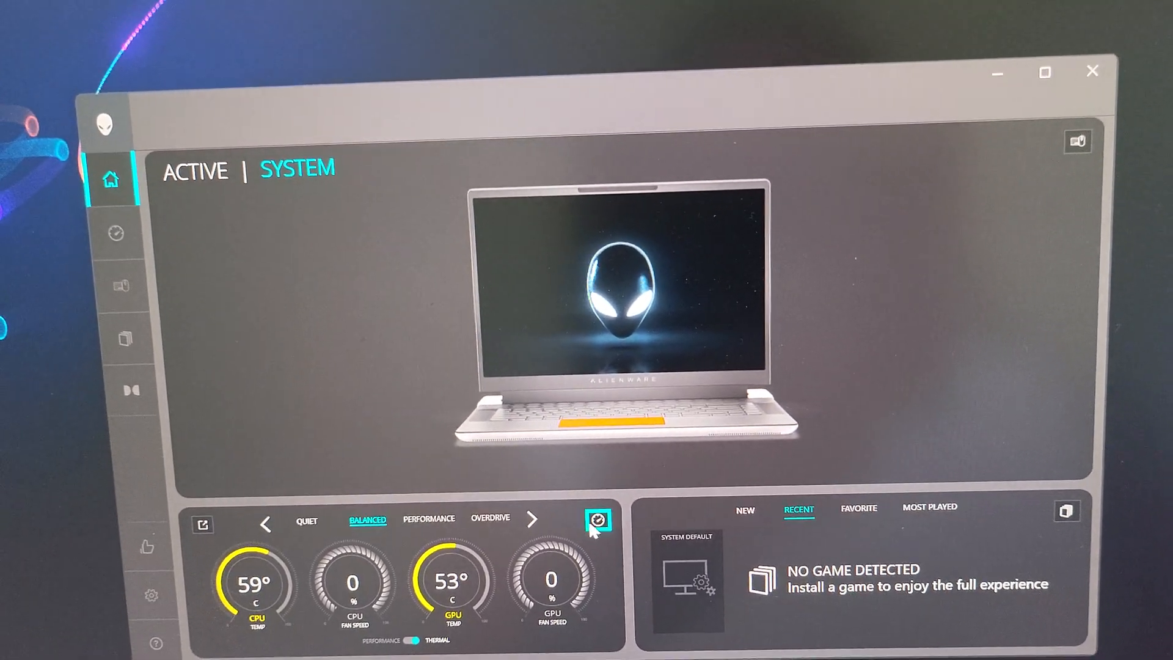
- Go to the Performance page and show the Preset Specs star-rating comparison
click(598, 520)
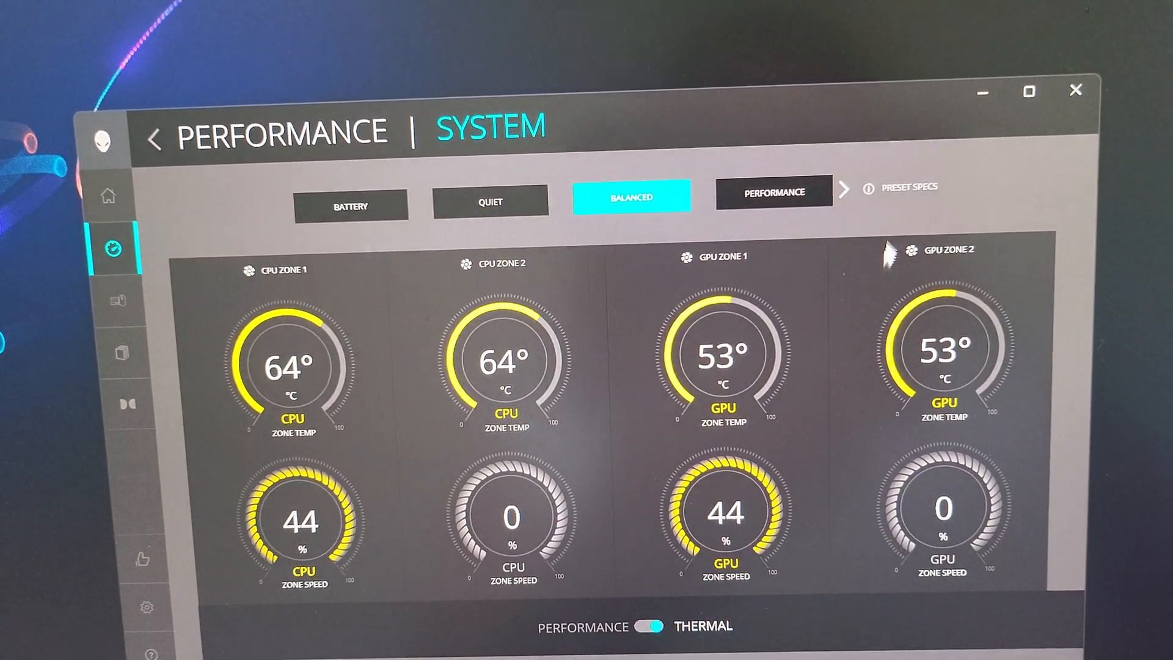
click(906, 186)
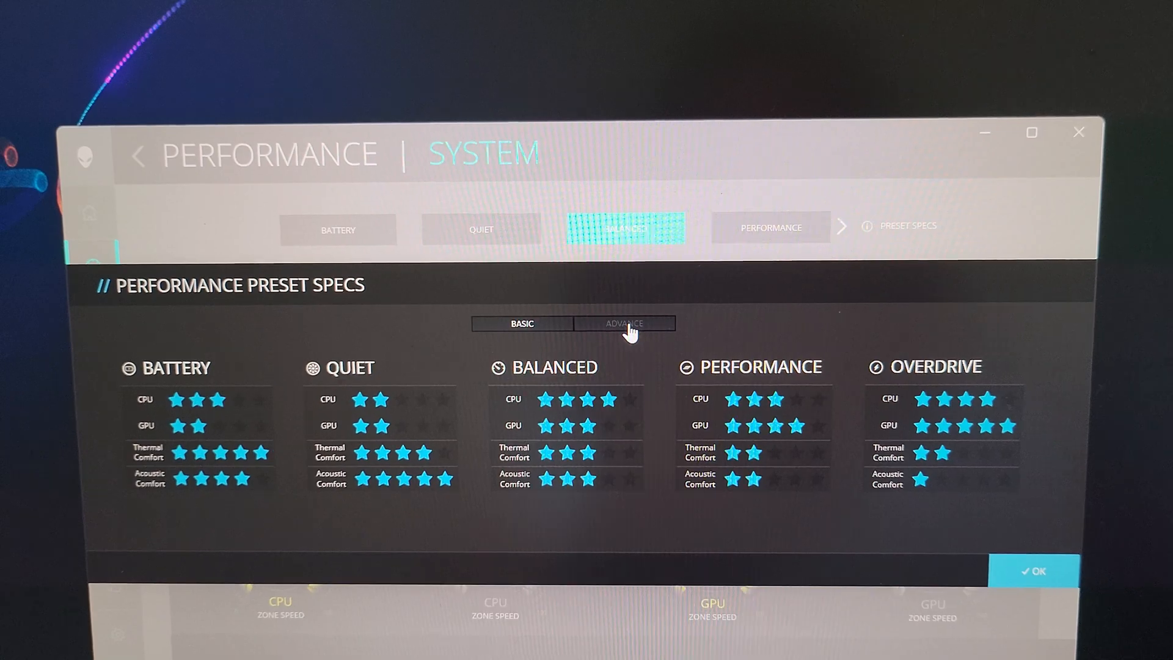
- View the Advance preset descriptions, return to Basic ratings, and close Preset Specs with OK
click(624, 322)
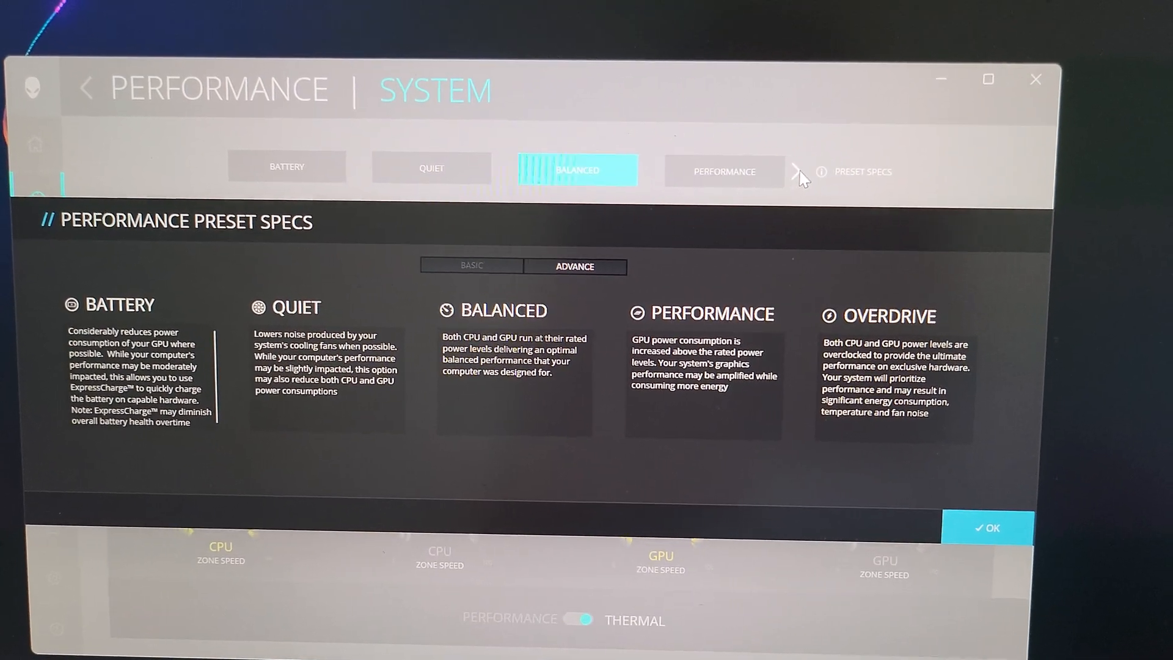
click(472, 266)
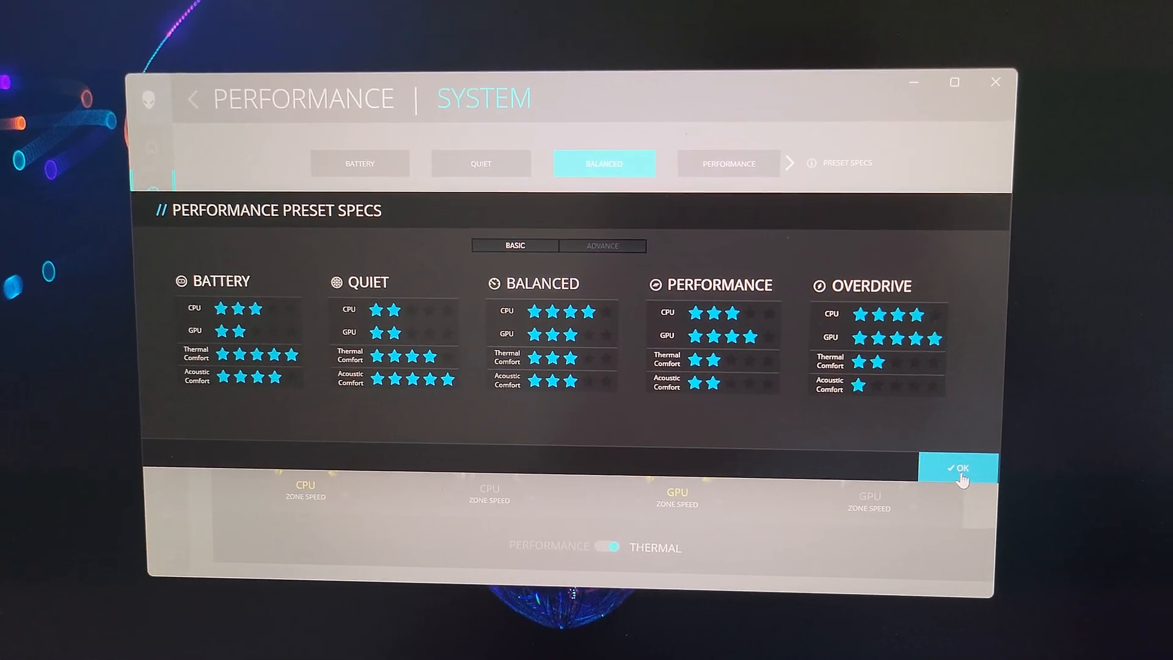
click(957, 468)
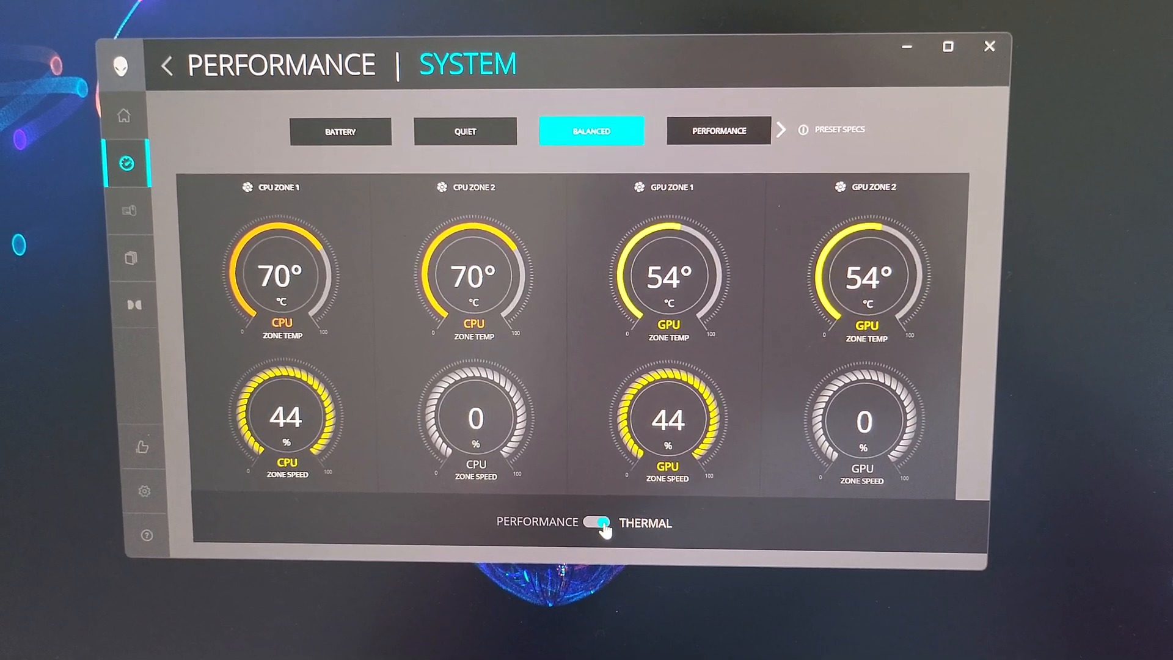
- Check the system usage overview, return to the thermal zone view and activate the Overdrive preset
click(605, 523)
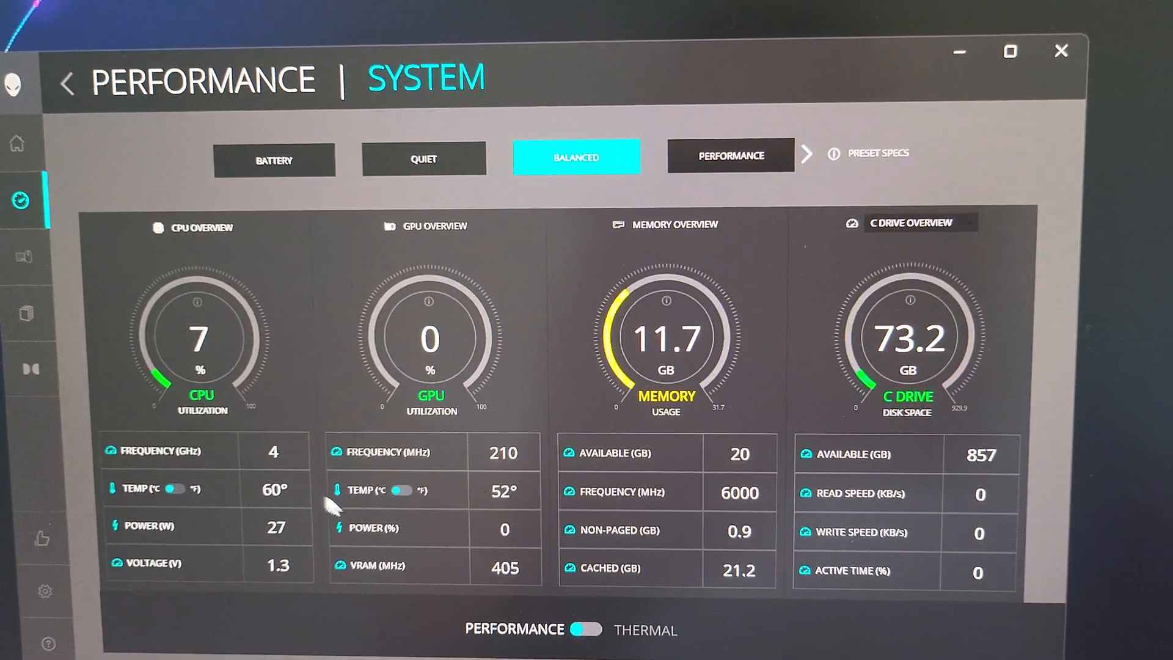
click(582, 631)
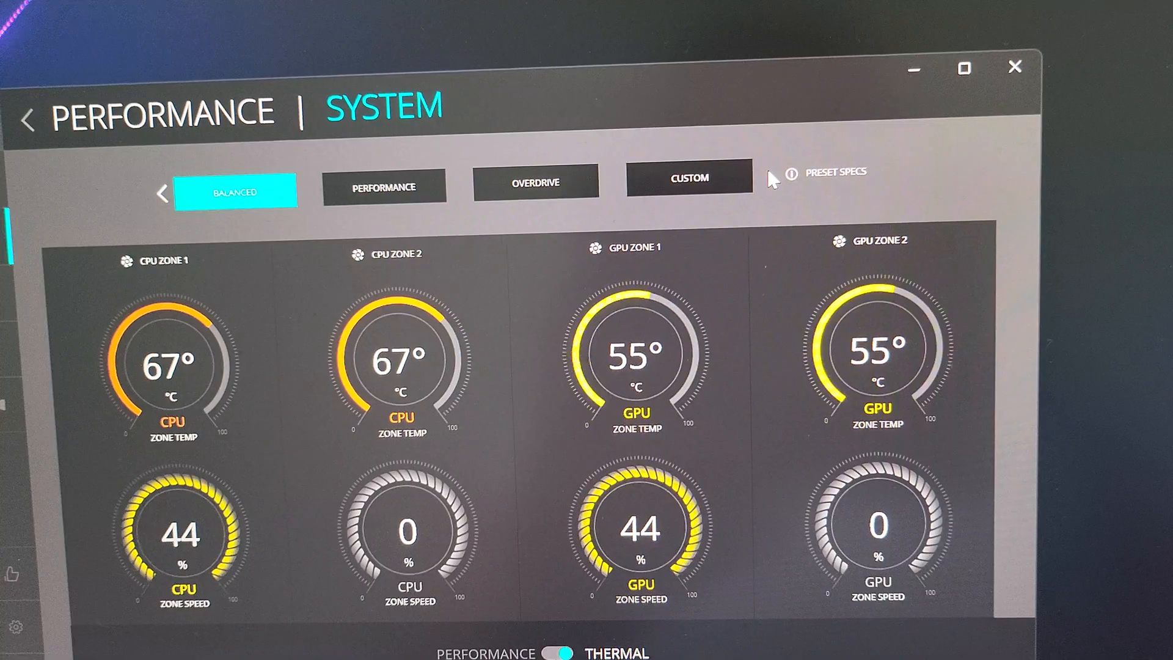
mouse_move(391, 192)
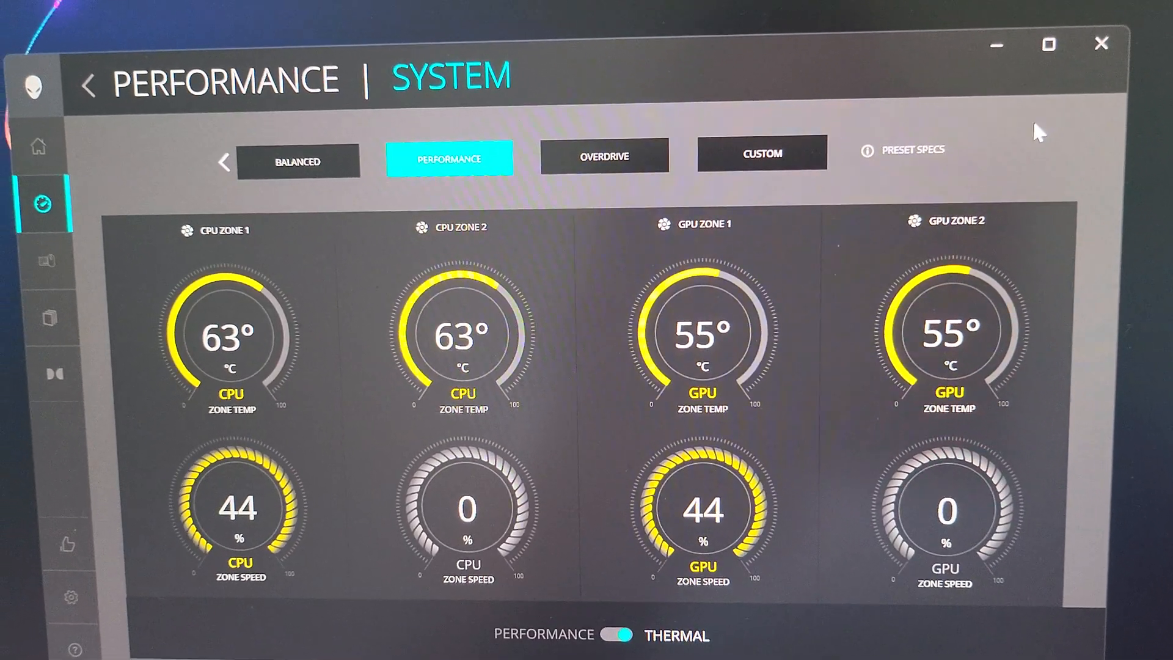
mouse_move(575, 158)
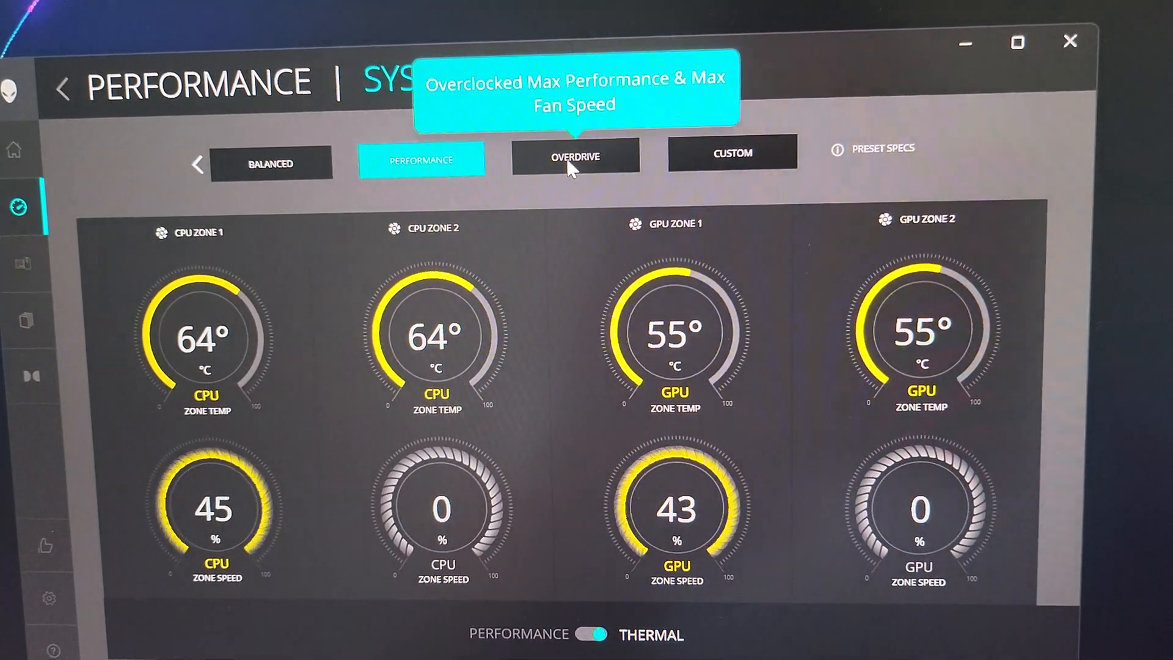
click(574, 156)
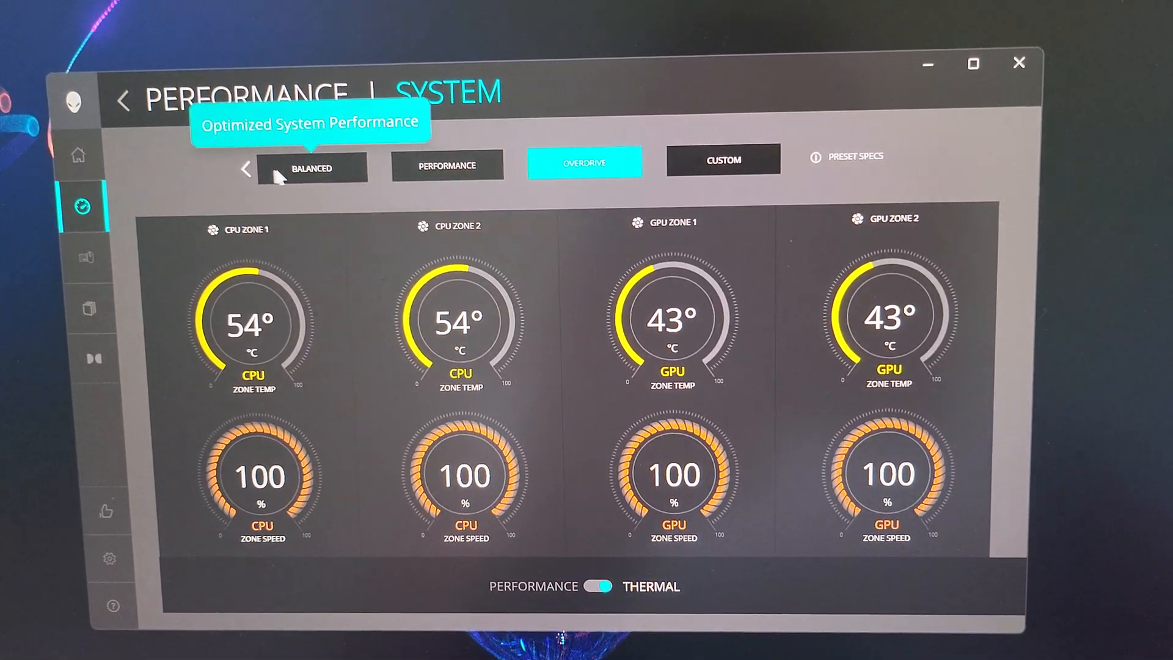
- Restore the Balanced preset, go Home, and enter the laptop's AlienFX lighting settings
click(311, 167)
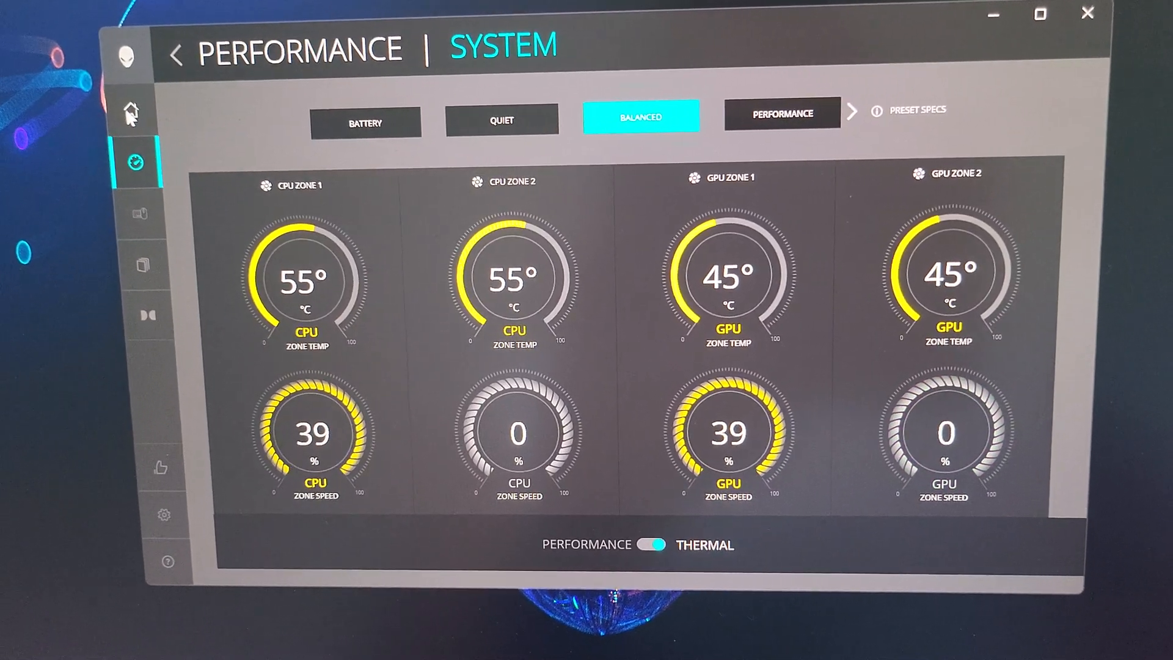
click(136, 110)
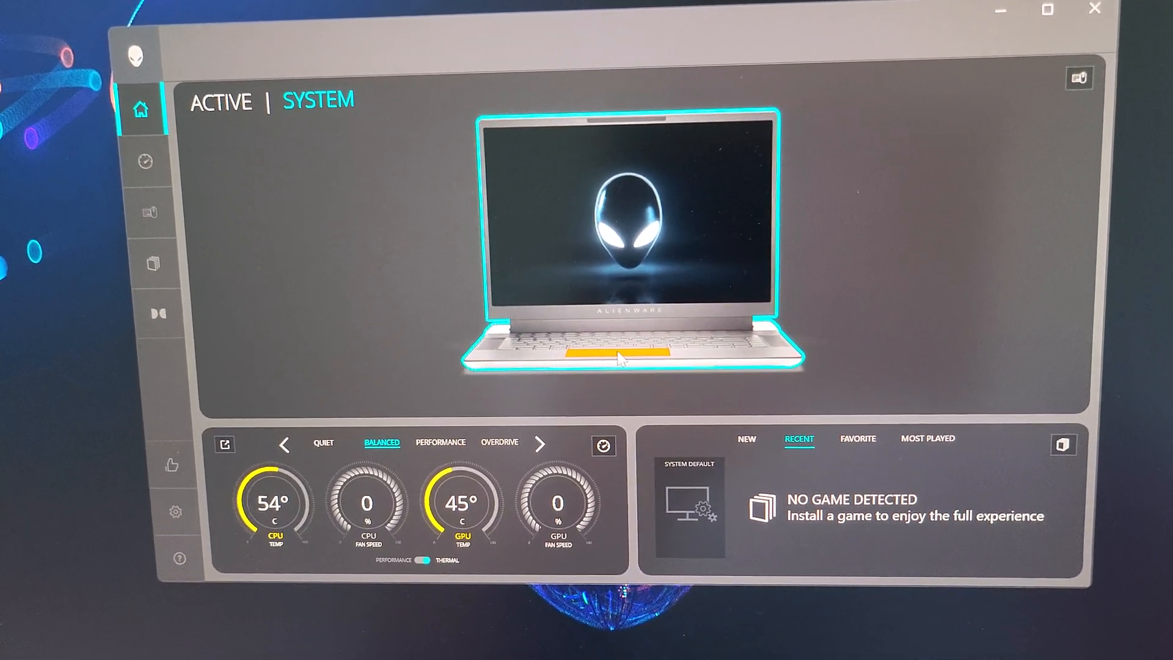
click(148, 211)
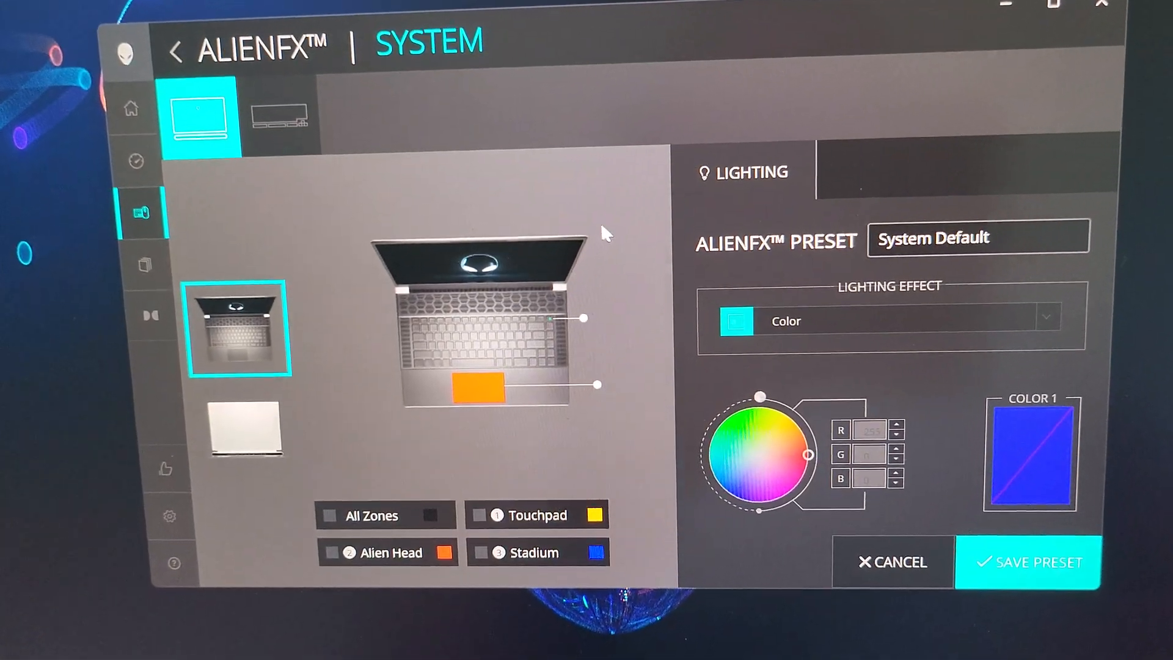